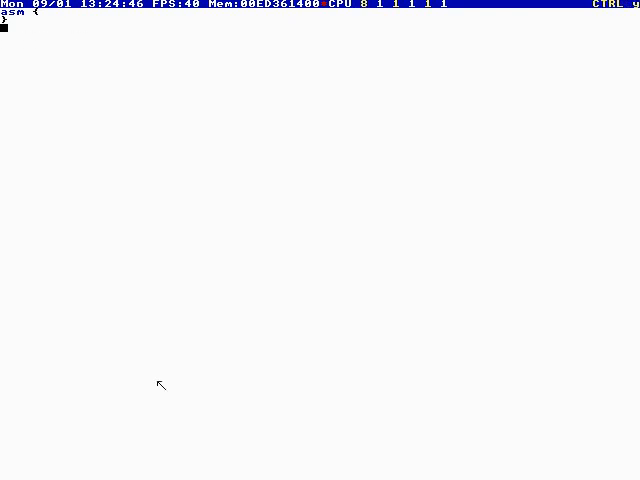
# Open up the asm block: blank lines before 'asm {' and an empty line inside its braces.
pyautogui.write('CREG')
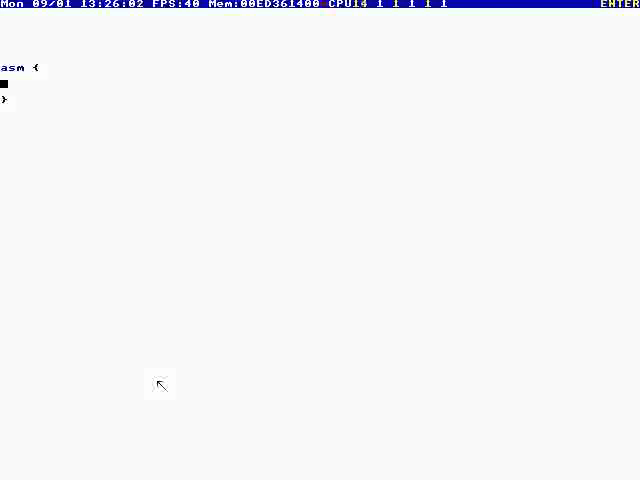
# Enter the label MY_LOOPS:: inside the asm block, correcting the mistyped first attempt.
pyautogui.write('LOOPS')
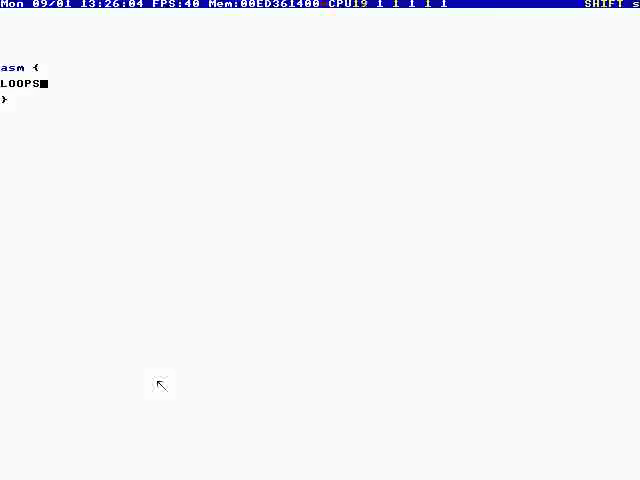
pyautogui.press('backspace')
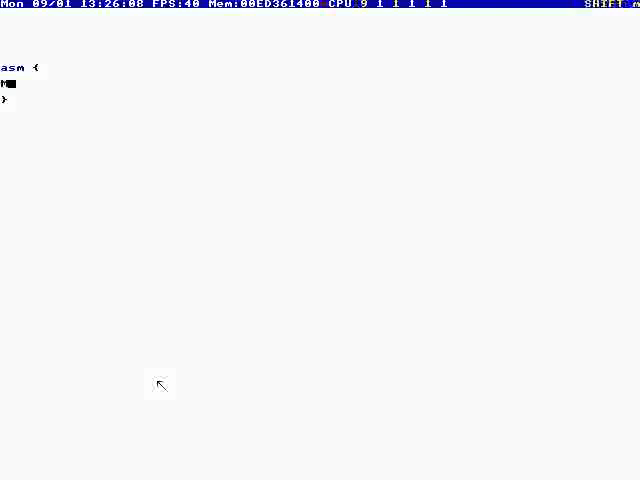
pyautogui.write('MV_LOOPS')
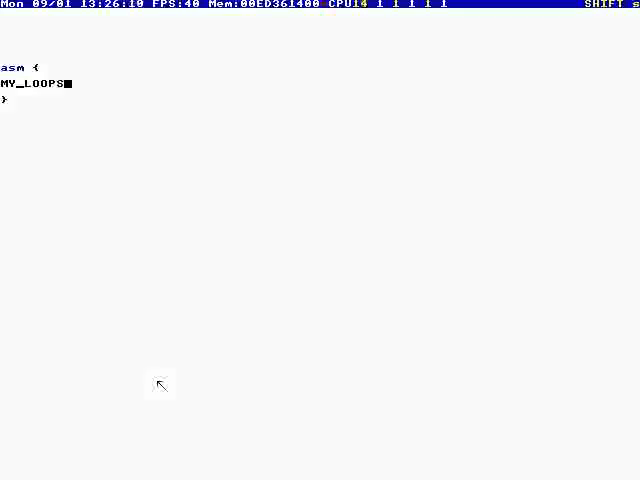
pyautogui.write('::')
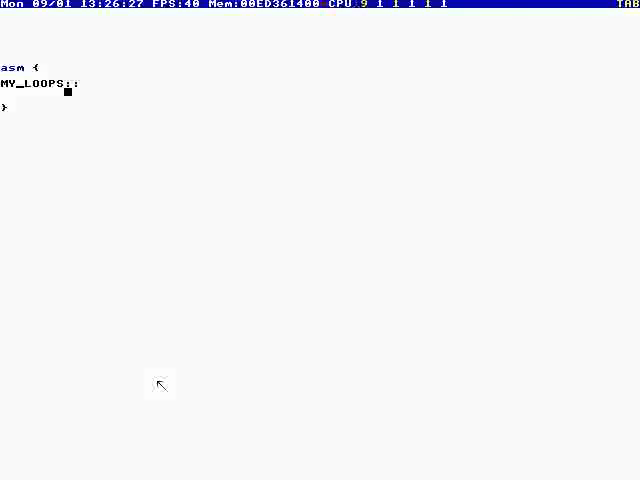
# Write PUSH RBP and MOV RBP,RSP under MY_LOOPS::, with LEAVE below them.
pyautogui.write('PUSH RBP')
pyautogui.write('MOV RBP,RSP')
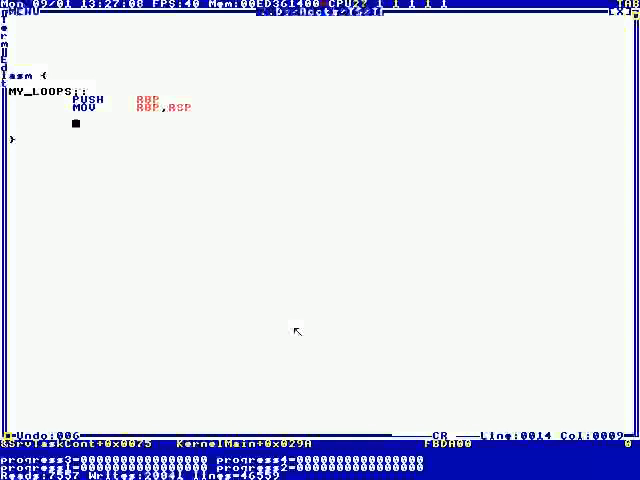
pyautogui.write('LEAVE')
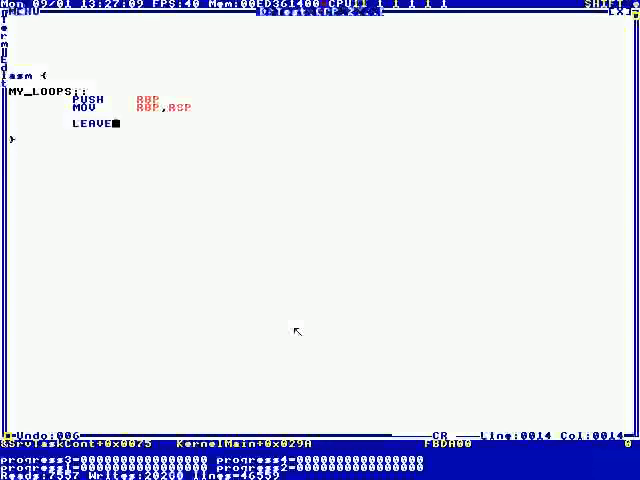
# End MY_LOOPS with RET and change the CALL target to &PUT_CHARS.
pyautogui.write('RET')
pyautogui.write('MOV RAX,"Loop!')
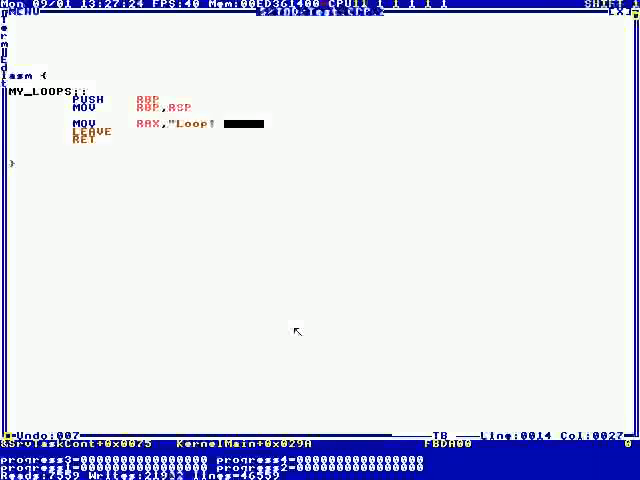
pyautogui.write('\\n')
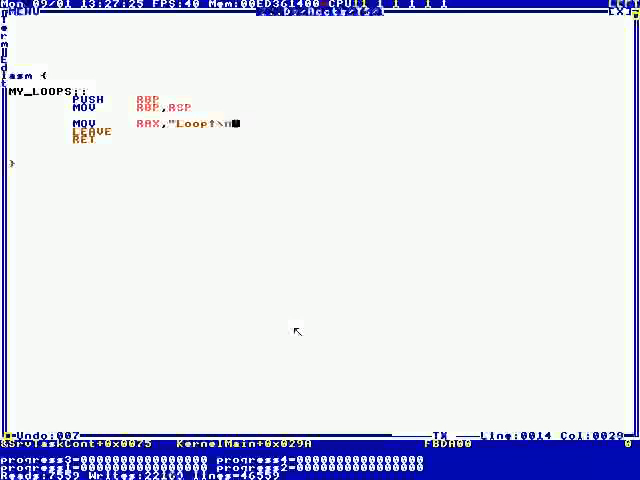
pyautogui.press('backspace')
pyautogui.write('CALL')
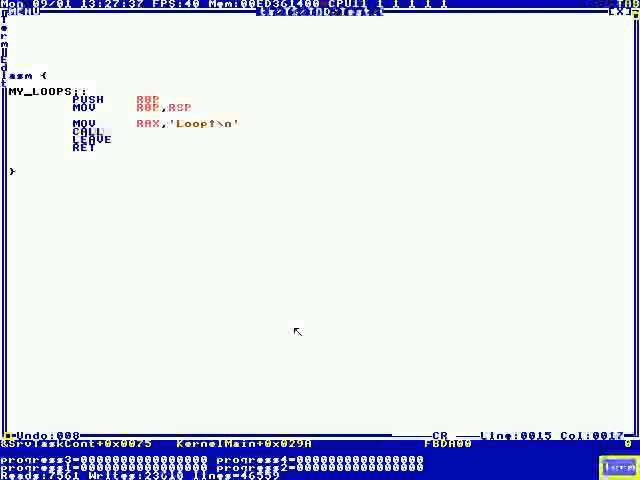
pyautogui.write('PUT_CHARS')
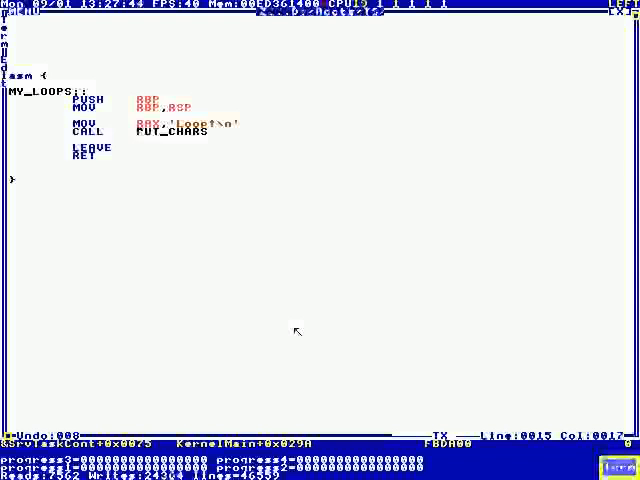
pyautogui.write('&')
pyautogui.click(104, 211)
pyautogui.write('M')
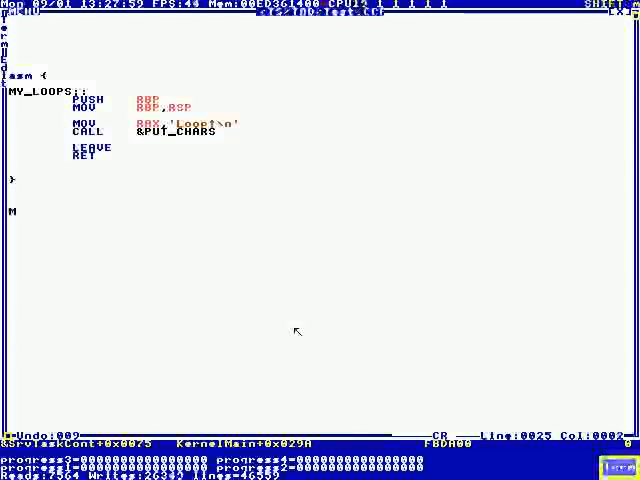
# Rename the label _MY_LOOPS and add '_extern _MY_LOOPS U0 MyLoops();' below the asm block.
pyautogui.press('backspace')
pyautogui.write('_extern')
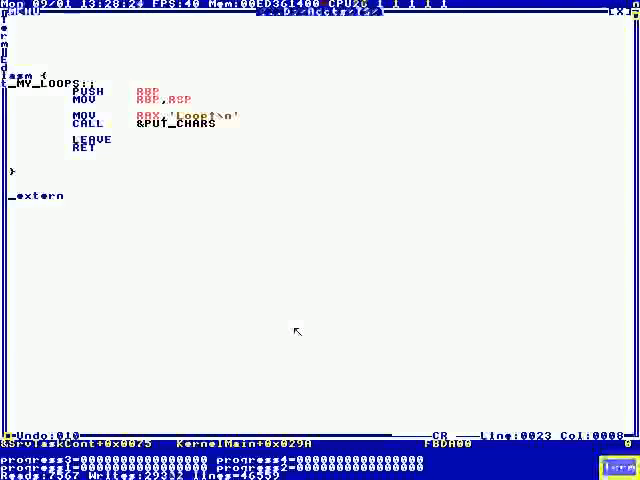
pyautogui.write('_MY_LOOPS U0 MyLoop')
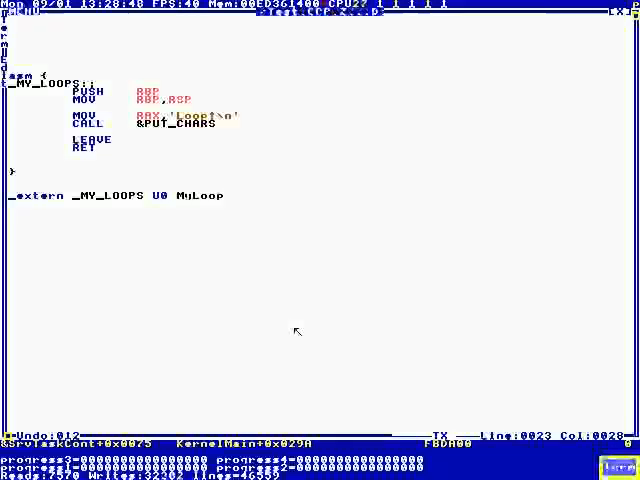
pyautogui.write('s();')
pyautogui.click(153, 227)
pyautogui.write('M')
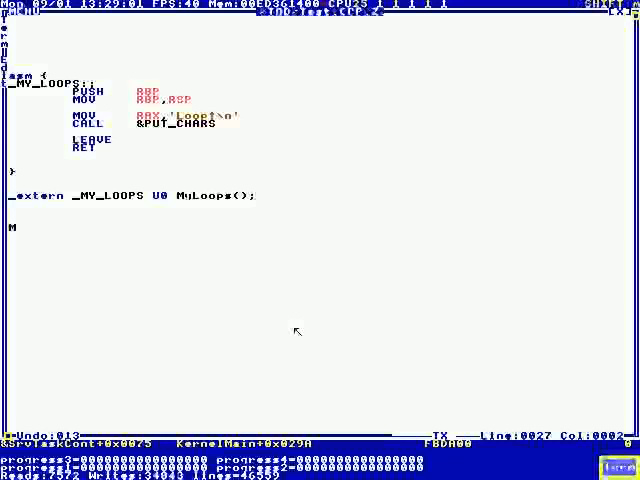
# Define 'U0 AsmLoopDemo() { MyLoops; }' and add an 'AsmLoopDemo;' line that runs it.
pyautogui.write('yLoops;')
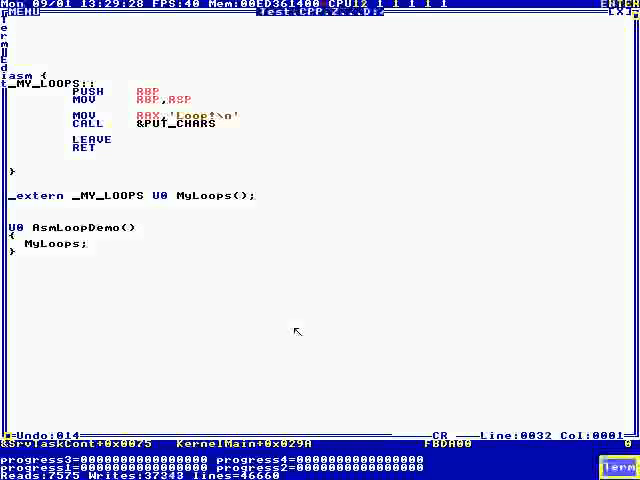
pyautogui.write('AsmLoop')
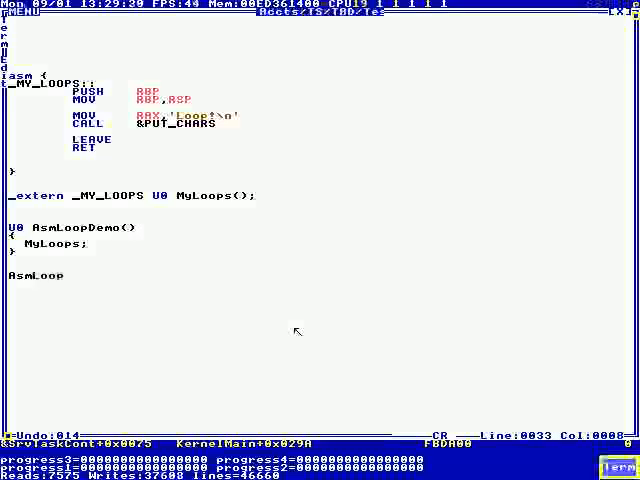
pyautogui.write('Demo;')
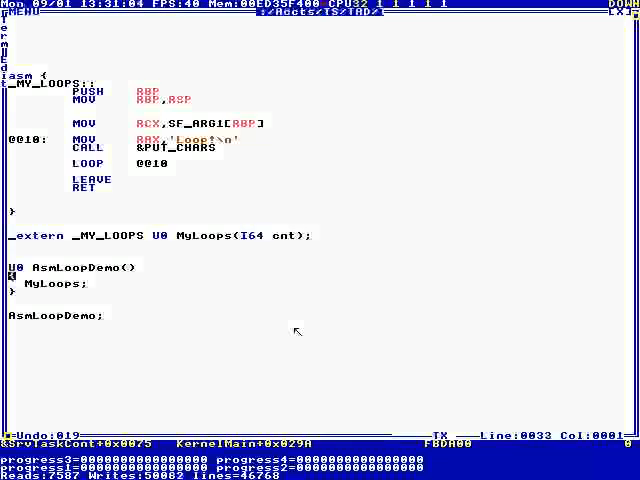
pyautogui.write('8')
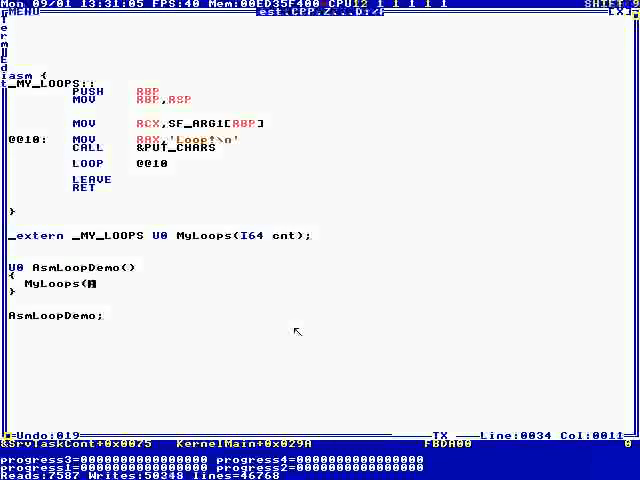
pyautogui.write('10);')
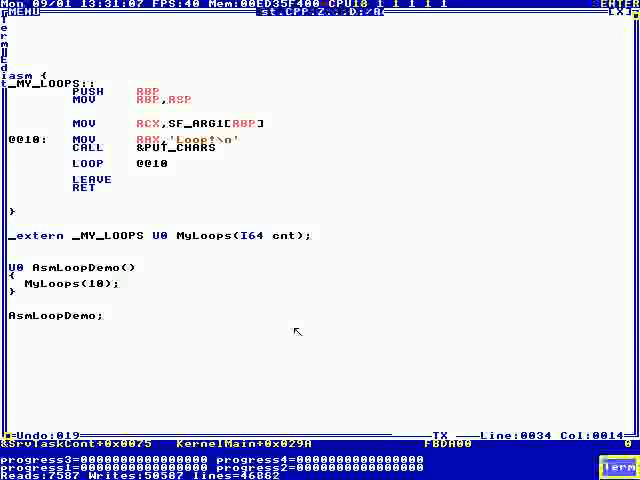